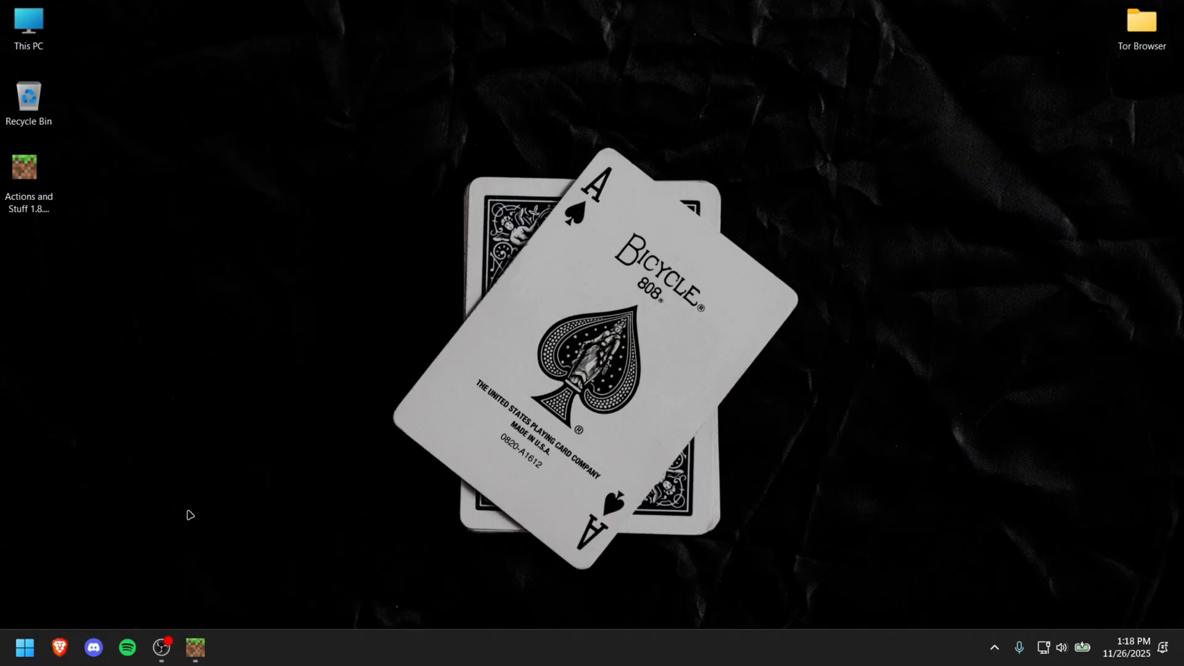
# Step: Reach the Aternos site in Brave and enter its server area
pyautogui.click(59, 647)
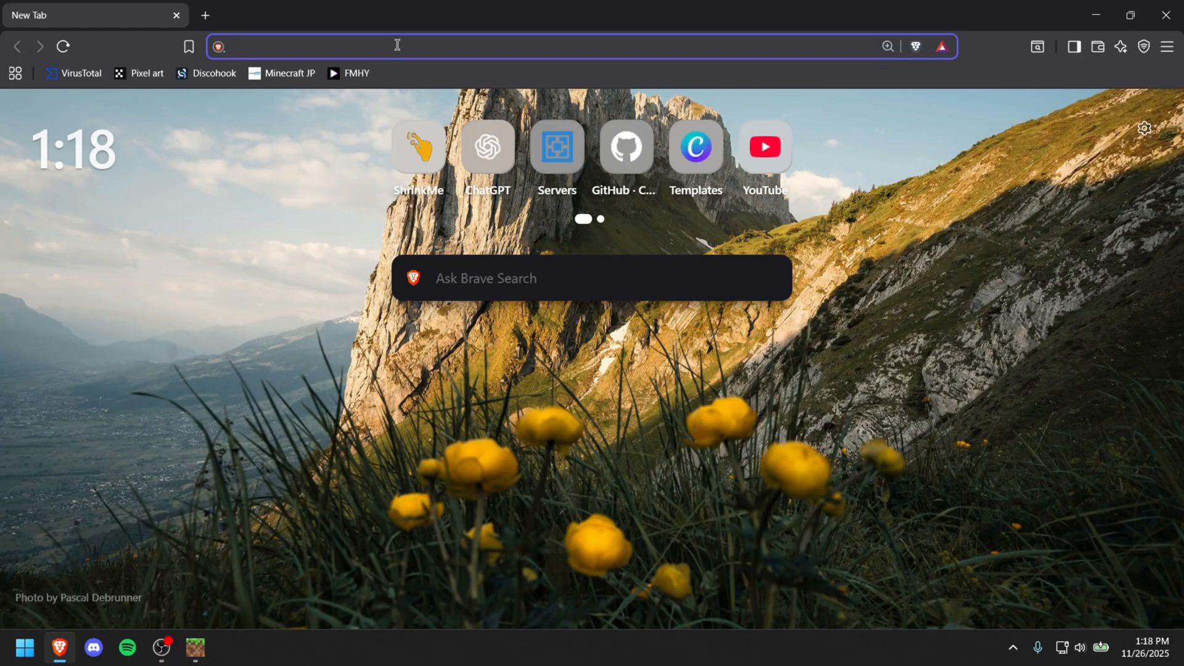
pyautogui.write('aternos.org/:en/')
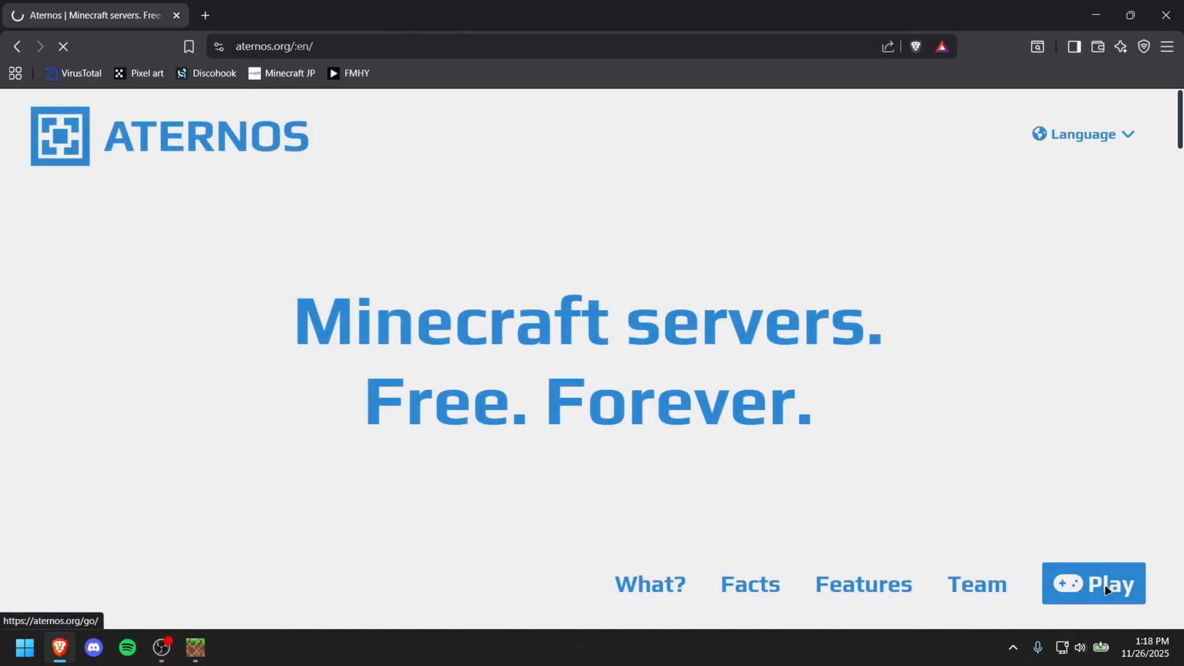
pyautogui.click(1094, 583)
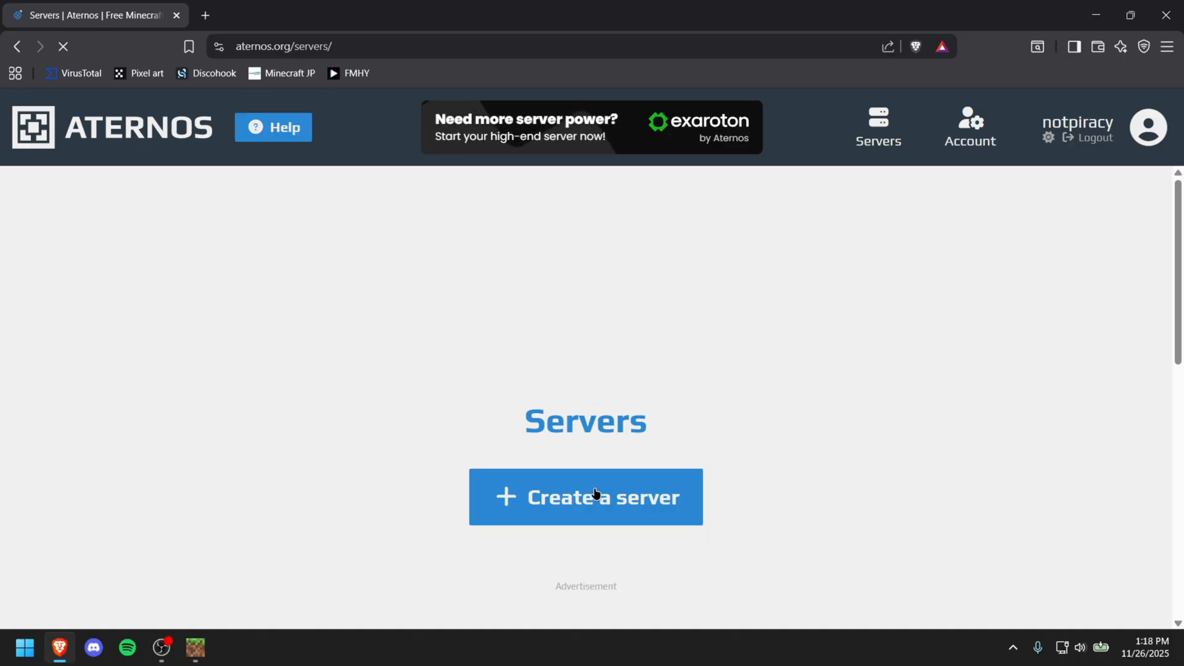
# Step: Begin a new server and choose Bedrock Edition (Win10/MCPE) as its type
pyautogui.click(584, 497)
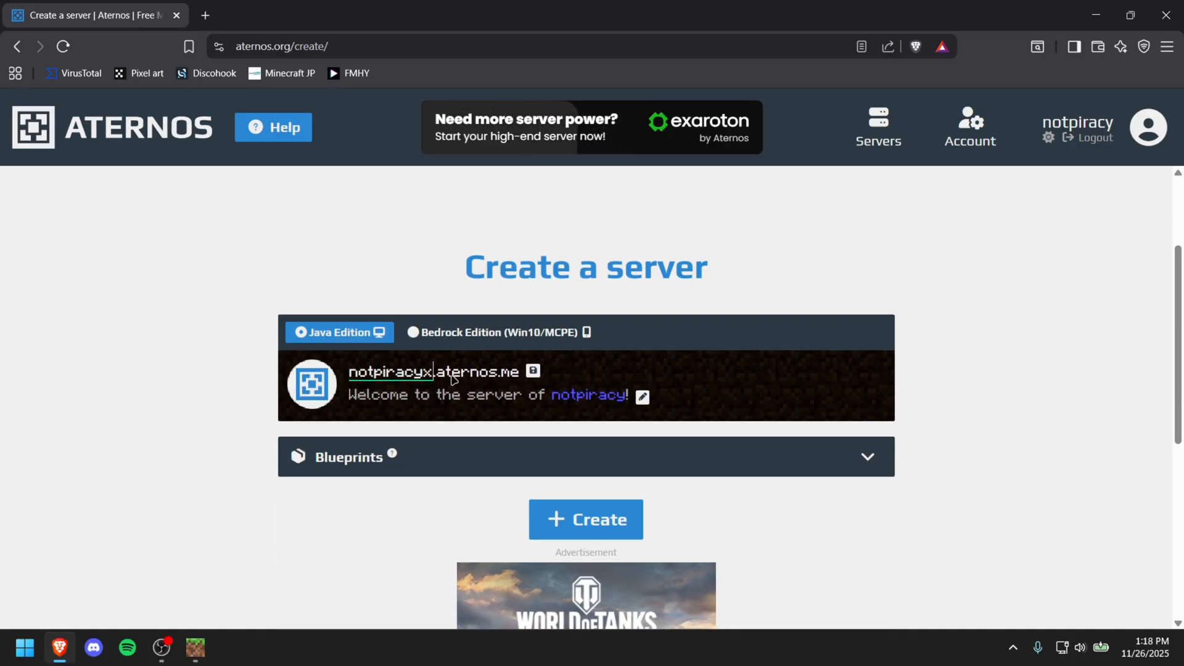
pyautogui.click(497, 331)
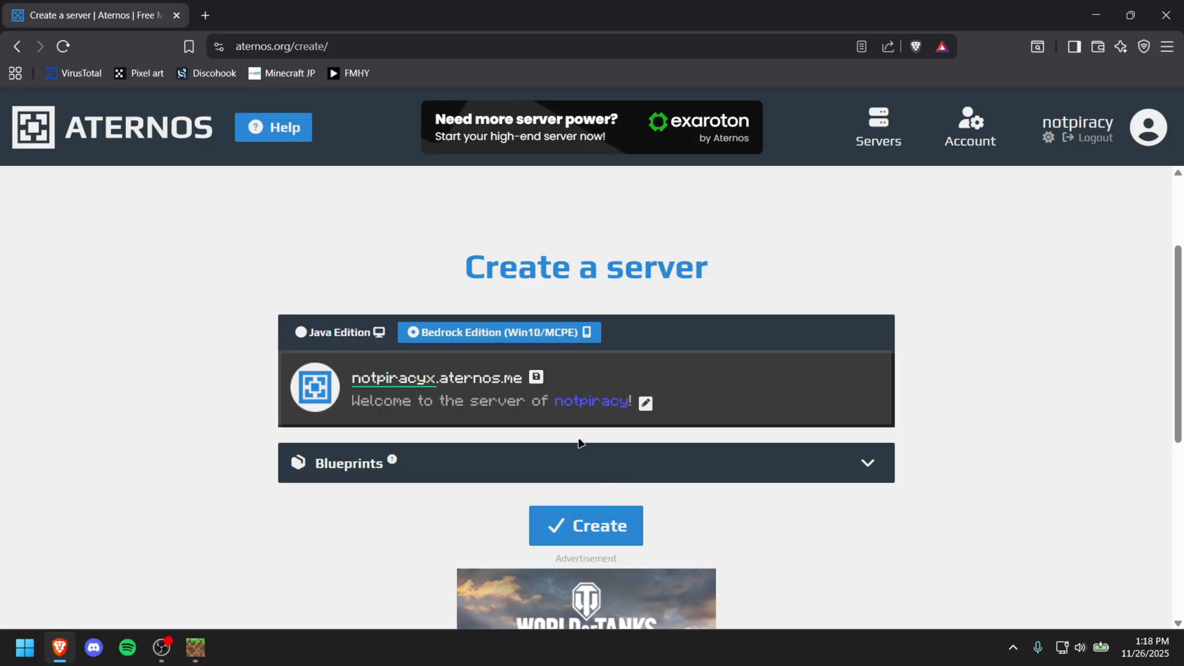
# Step: Confirm creation so the Bedrock server dashboard shows offline, then head to Worlds
pyautogui.click(585, 525)
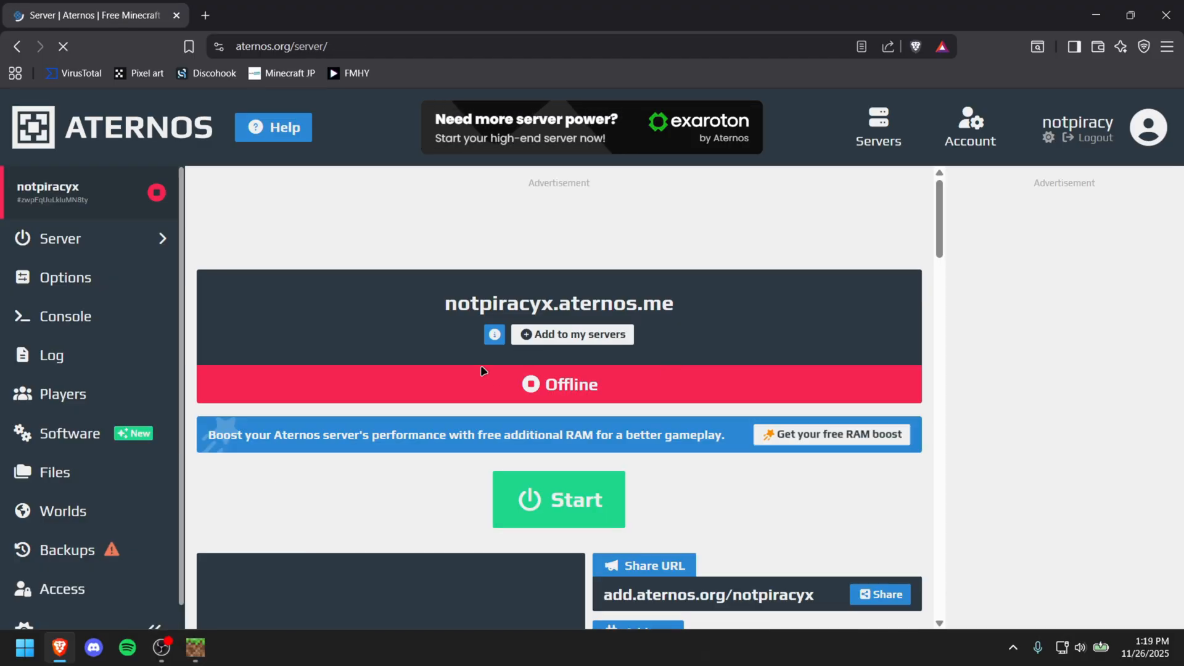
pyautogui.click(559, 499)
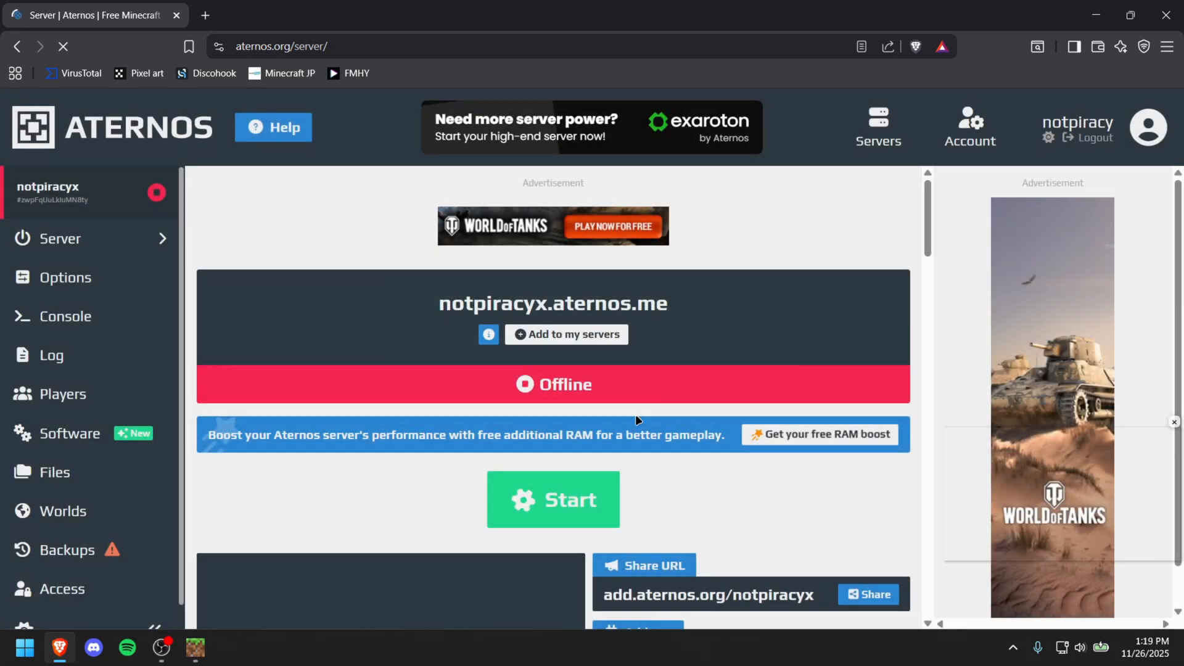
pyautogui.click(552, 500)
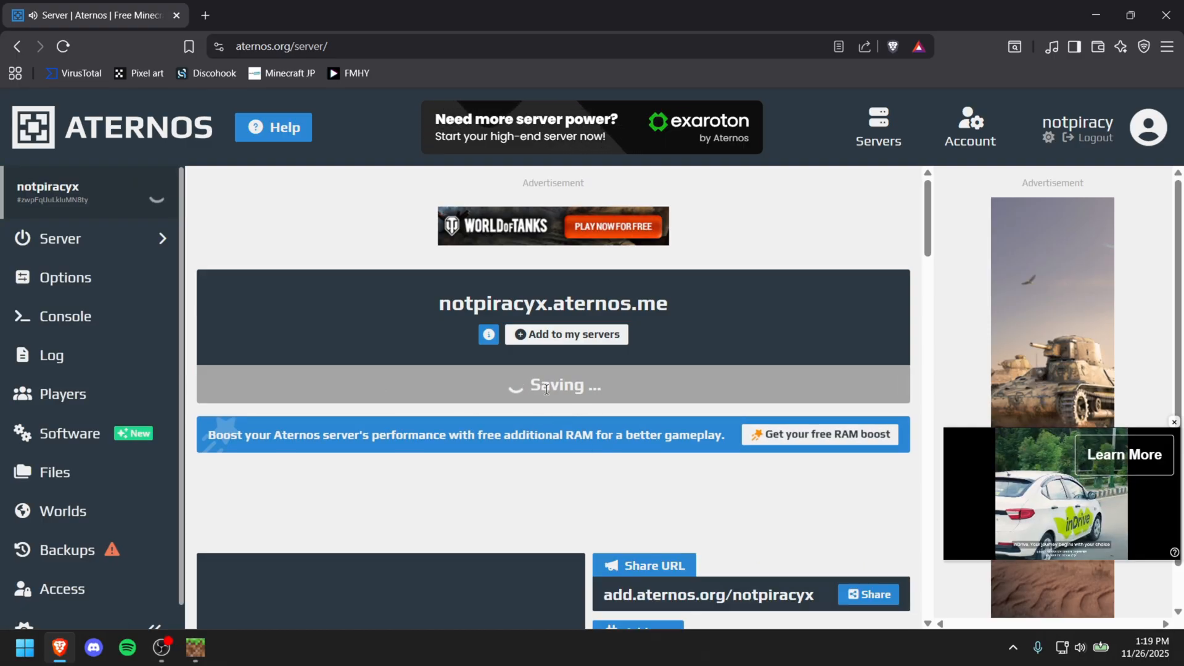
pyautogui.click(63, 511)
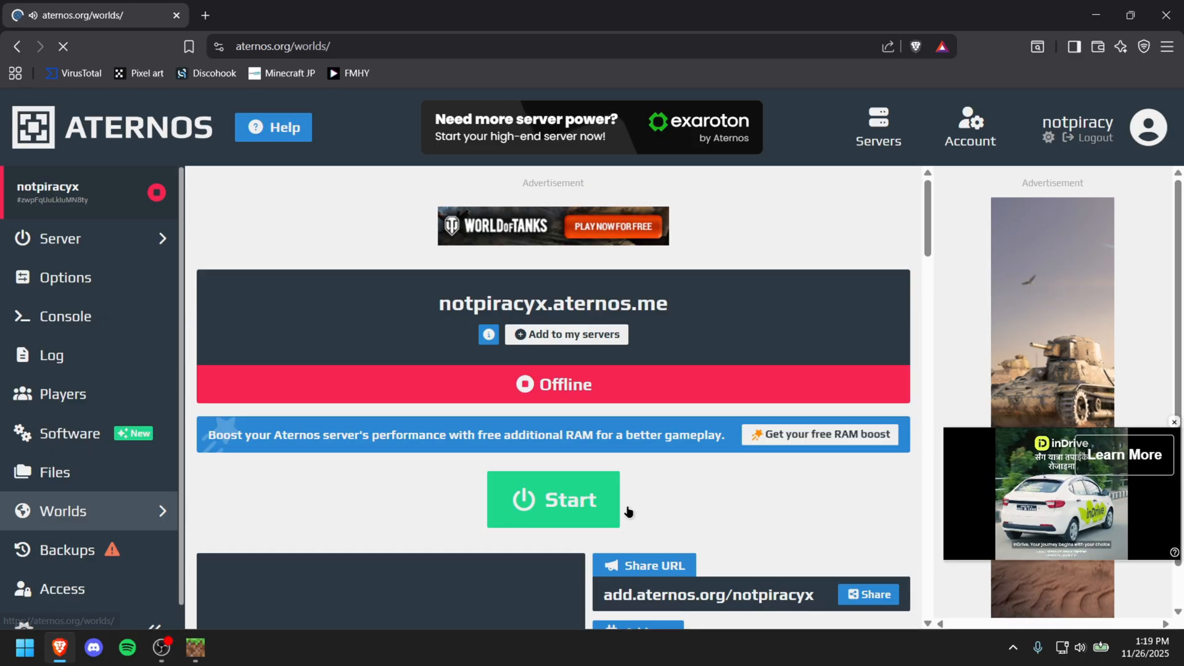
# Step: Enable Custom Biomes, Drop 3 2025, Creator Camera Features and Beta APIs in the world's level.dat experiments
pyautogui.click(62, 511)
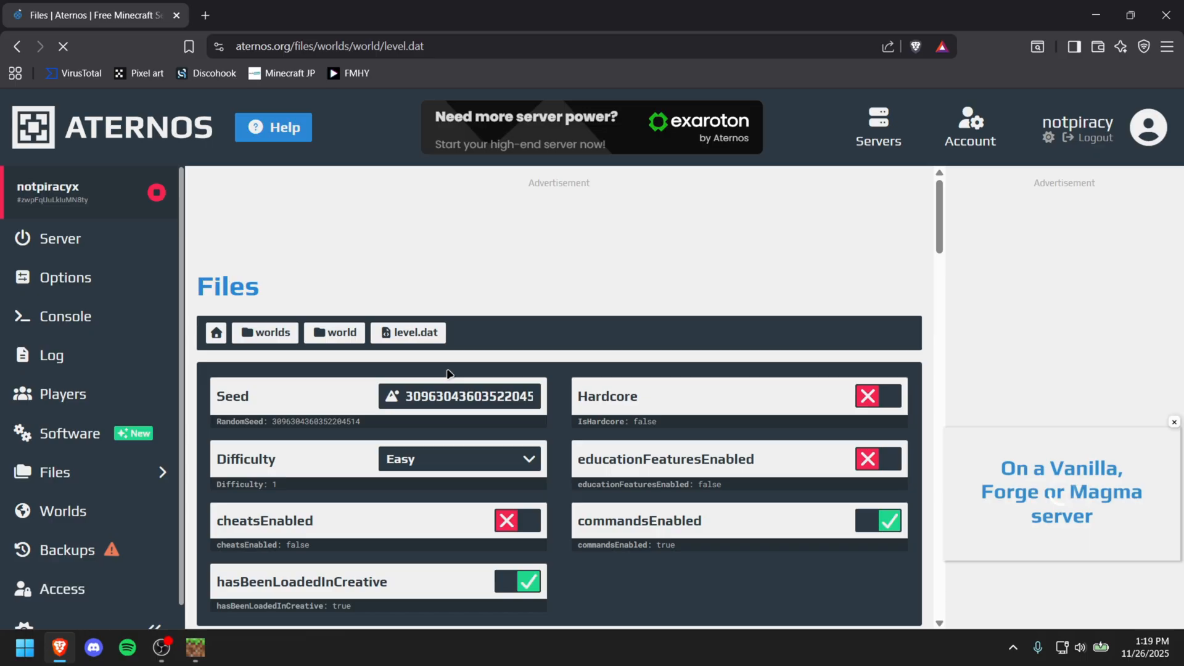
pyautogui.scroll(-3)
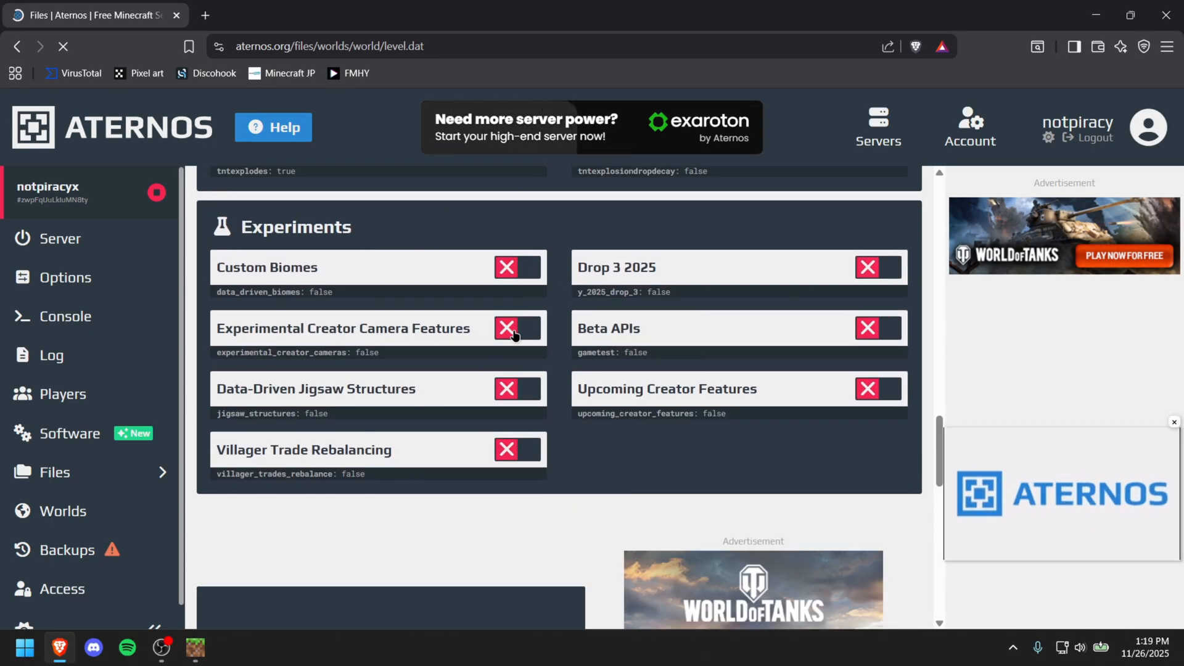
pyautogui.click(517, 267)
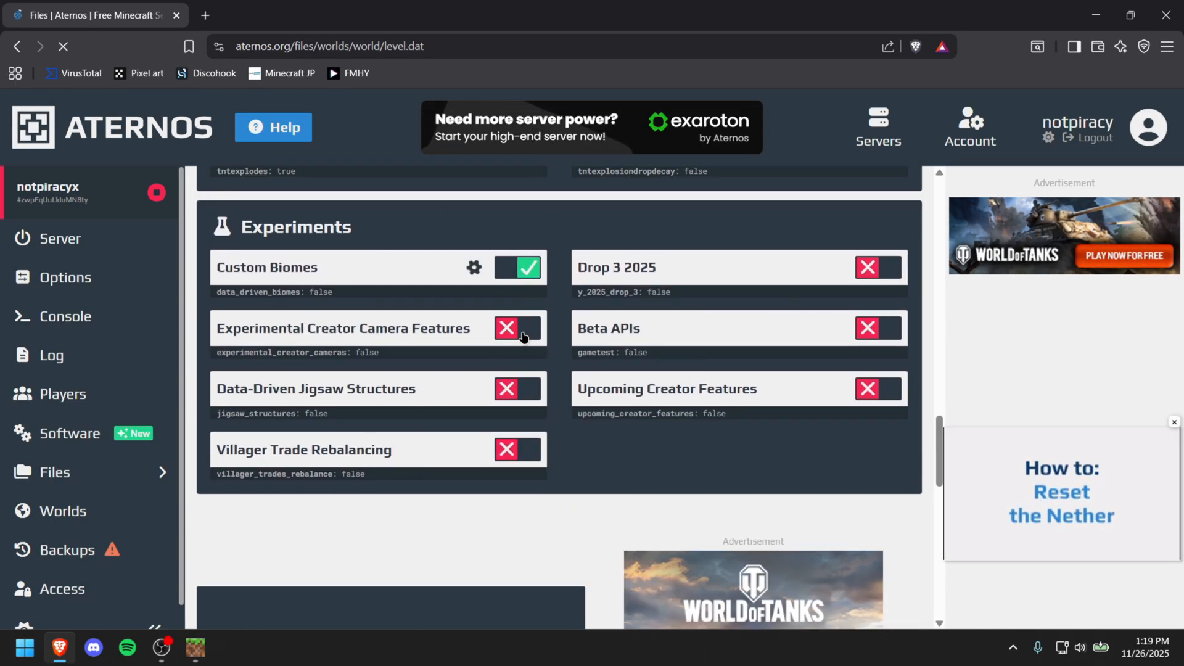
pyautogui.click(517, 268)
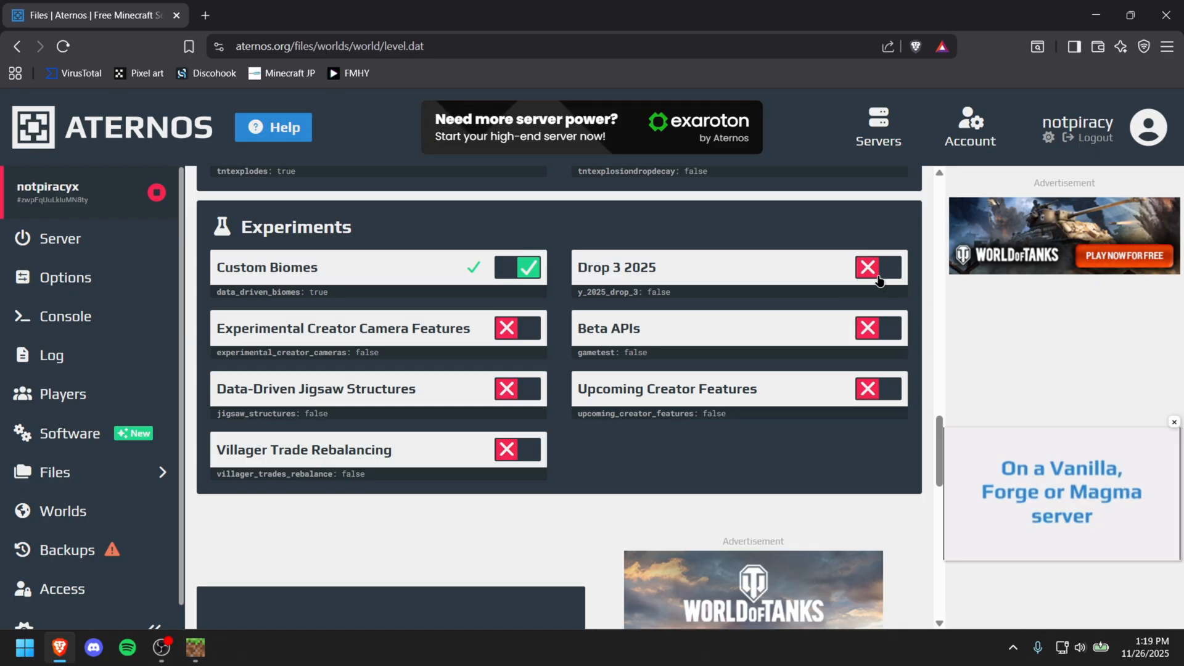
pyautogui.click(877, 268)
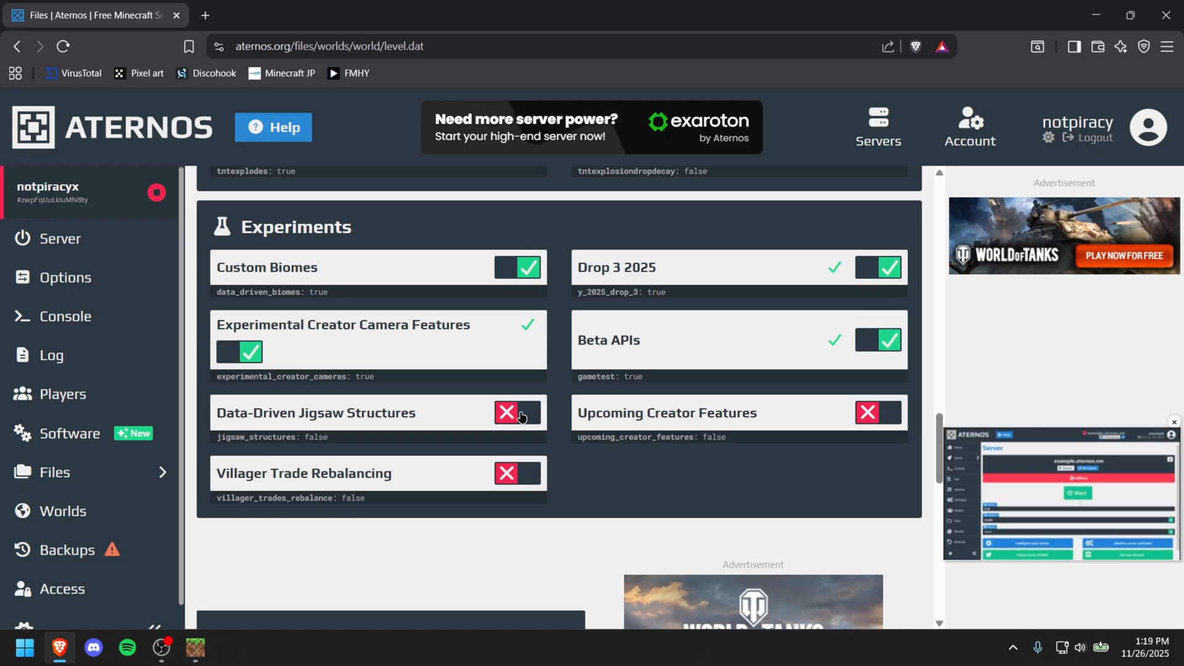
pyautogui.click(516, 412)
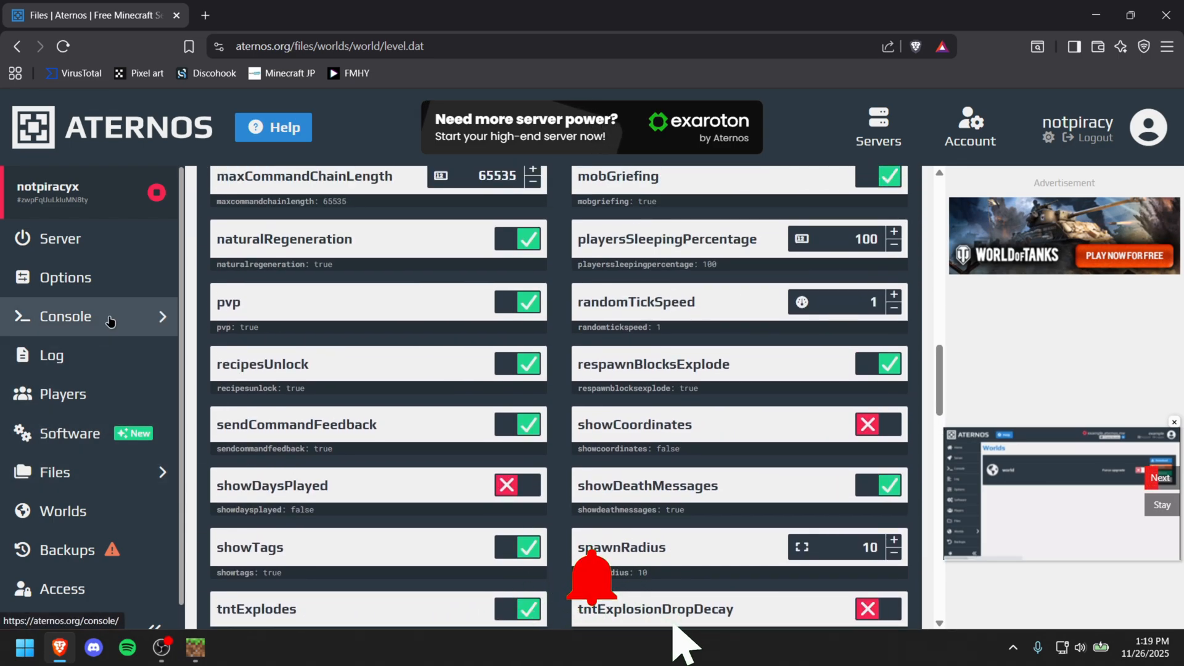
# Step: Require the resource pack in server Options, then bring up the root Files listing
pyautogui.click(65, 277)
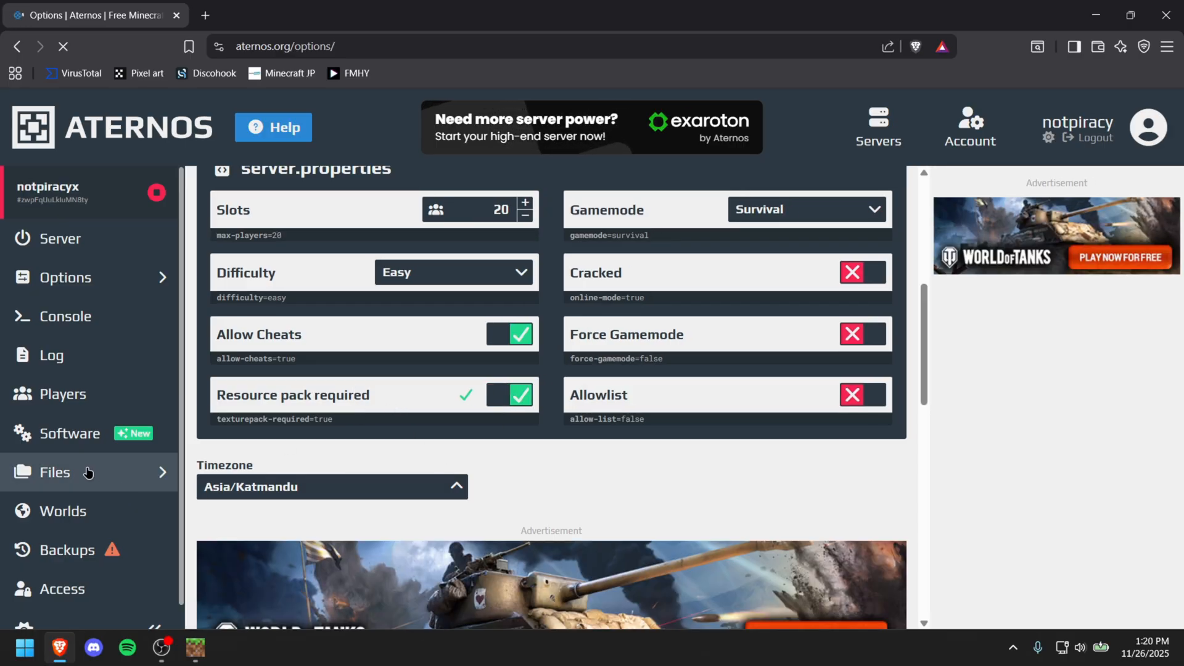
pyautogui.click(54, 472)
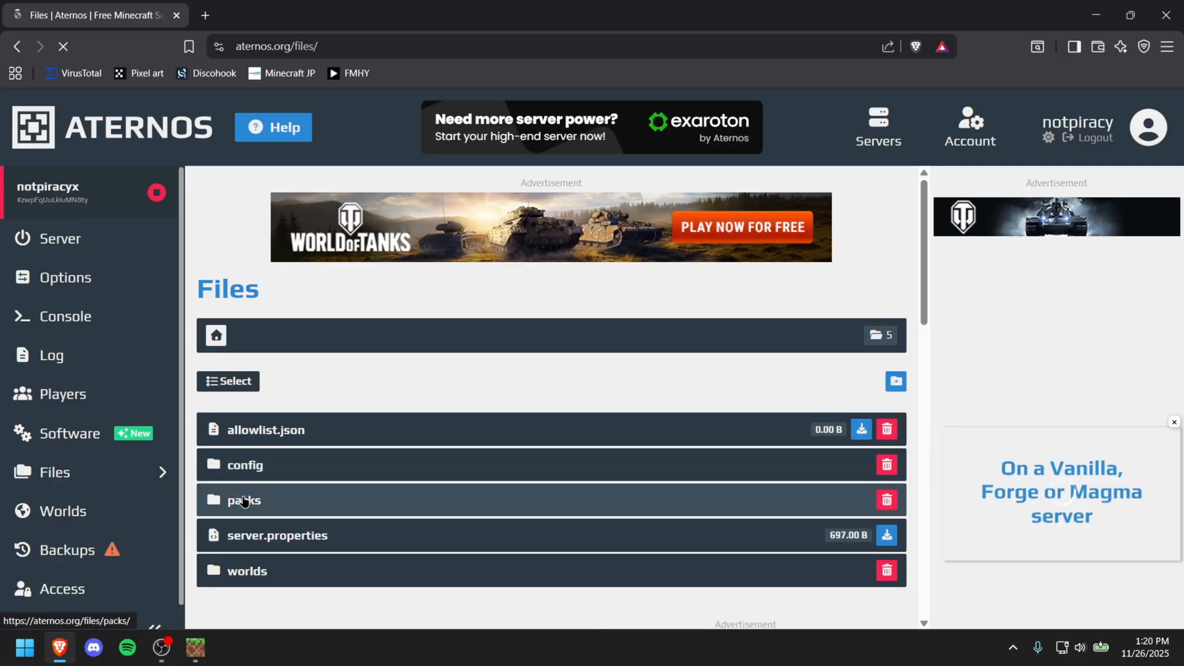
# Step: Upload Actions and Stuff 1.8.mcpack into the server's packs folder
pyautogui.click(244, 499)
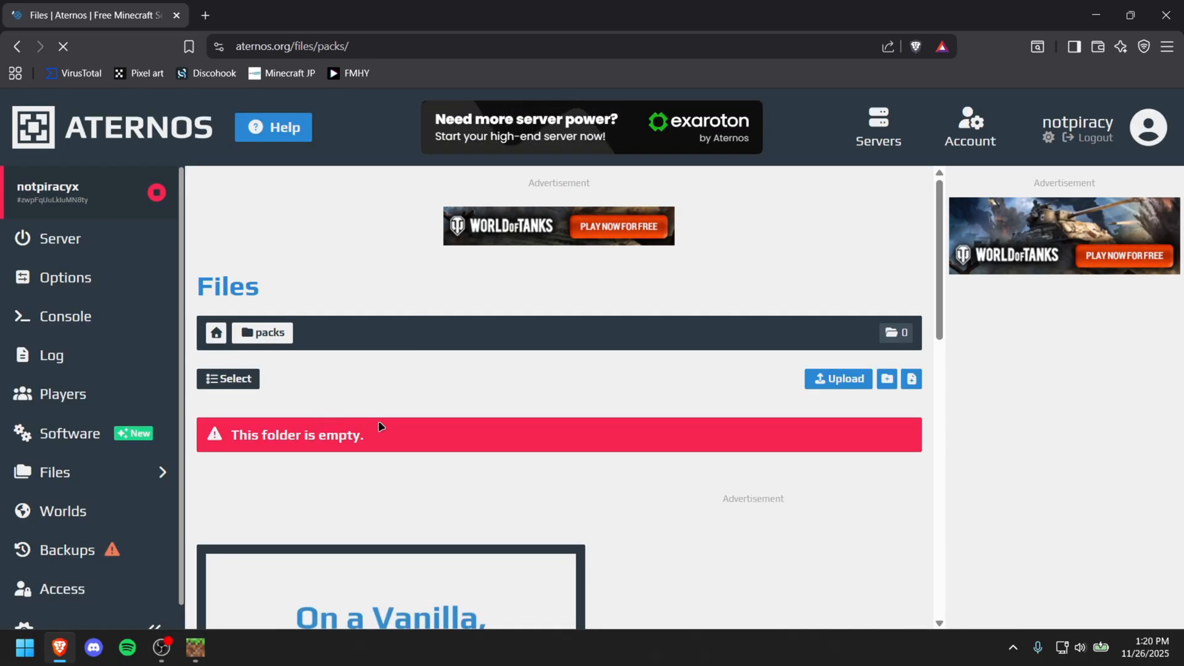
pyautogui.click(838, 378)
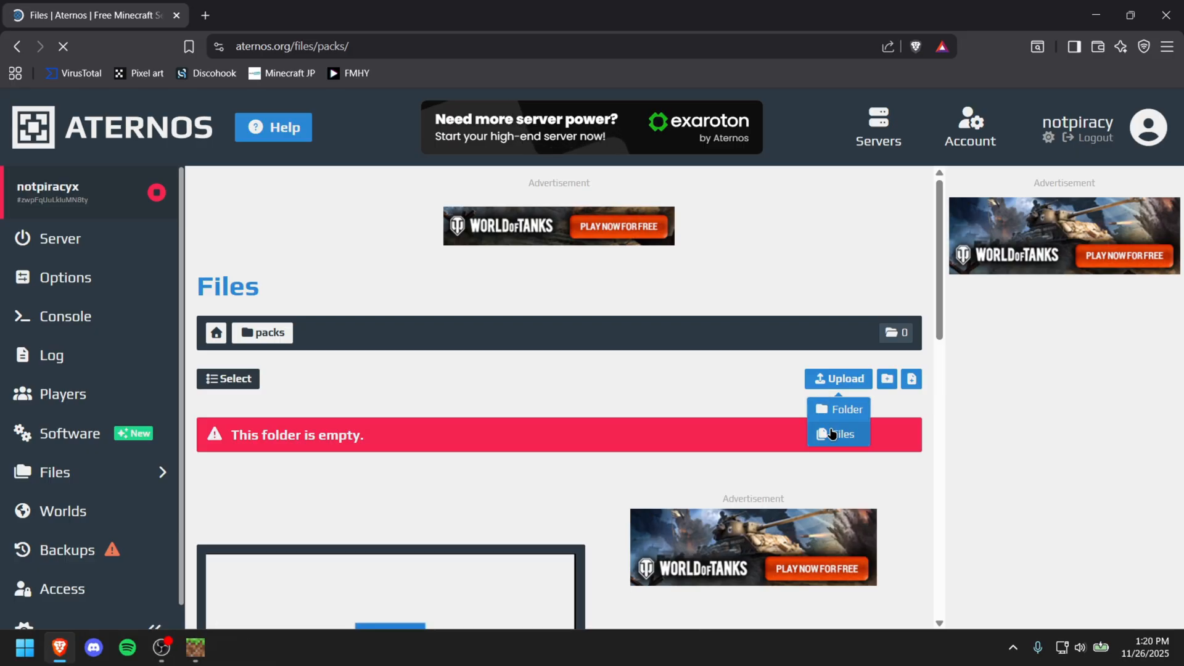
pyautogui.click(837, 434)
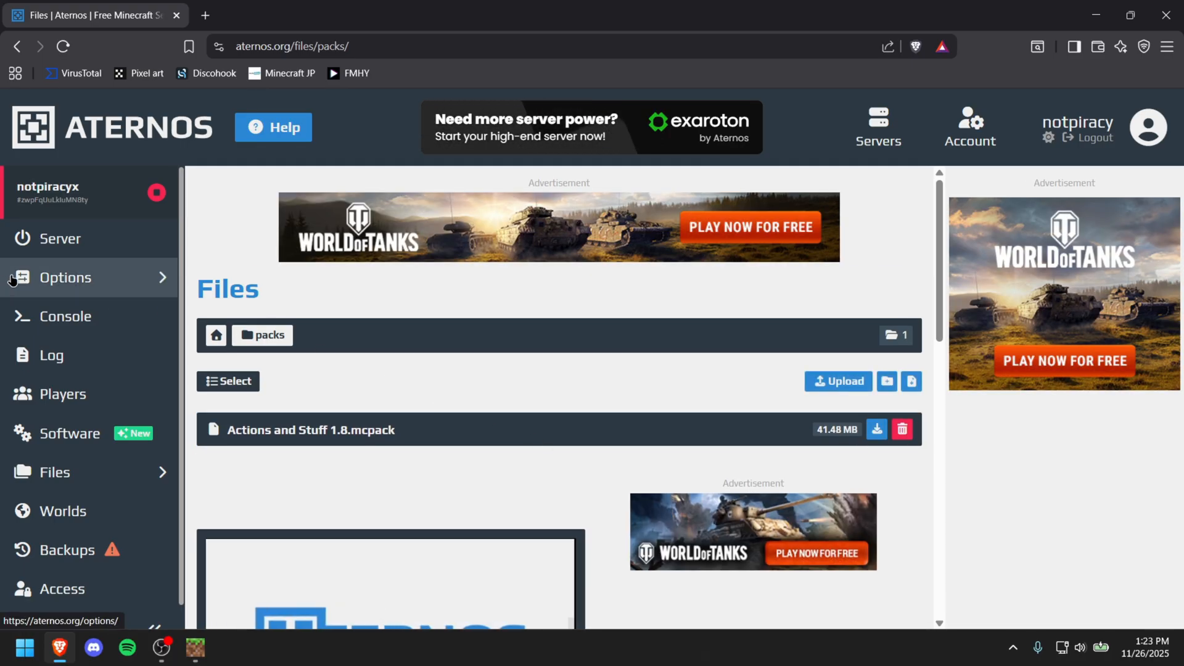
# Step: Start the server from its overview and decline the notification prompt
pyautogui.click(59, 238)
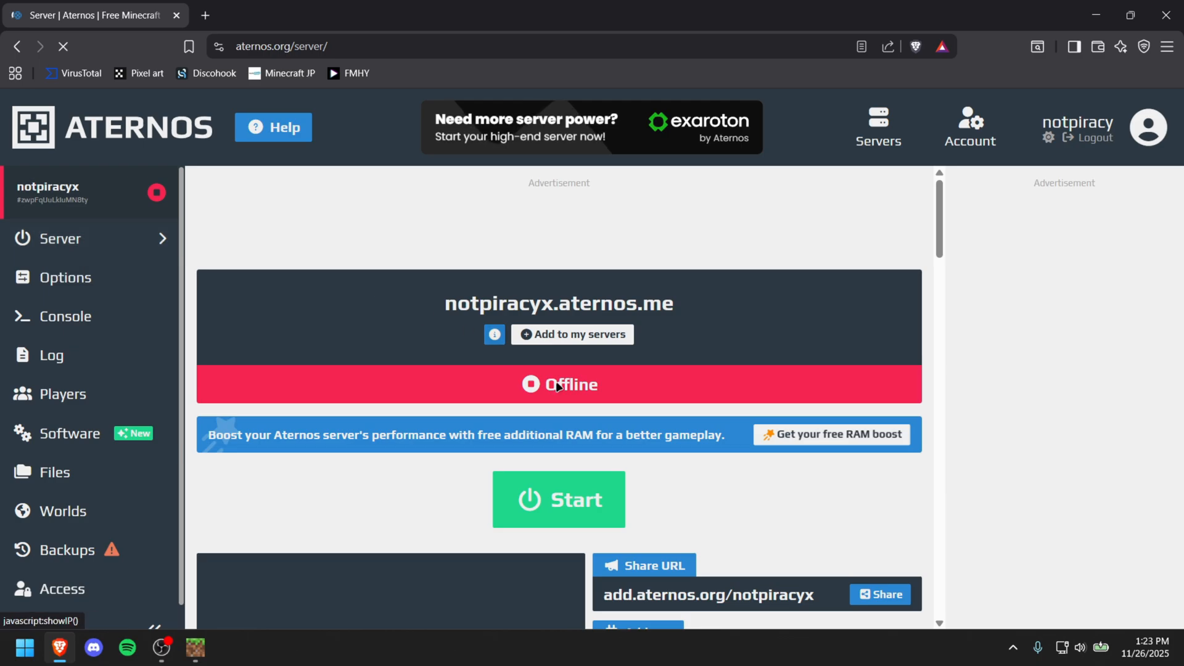
pyautogui.click(557, 500)
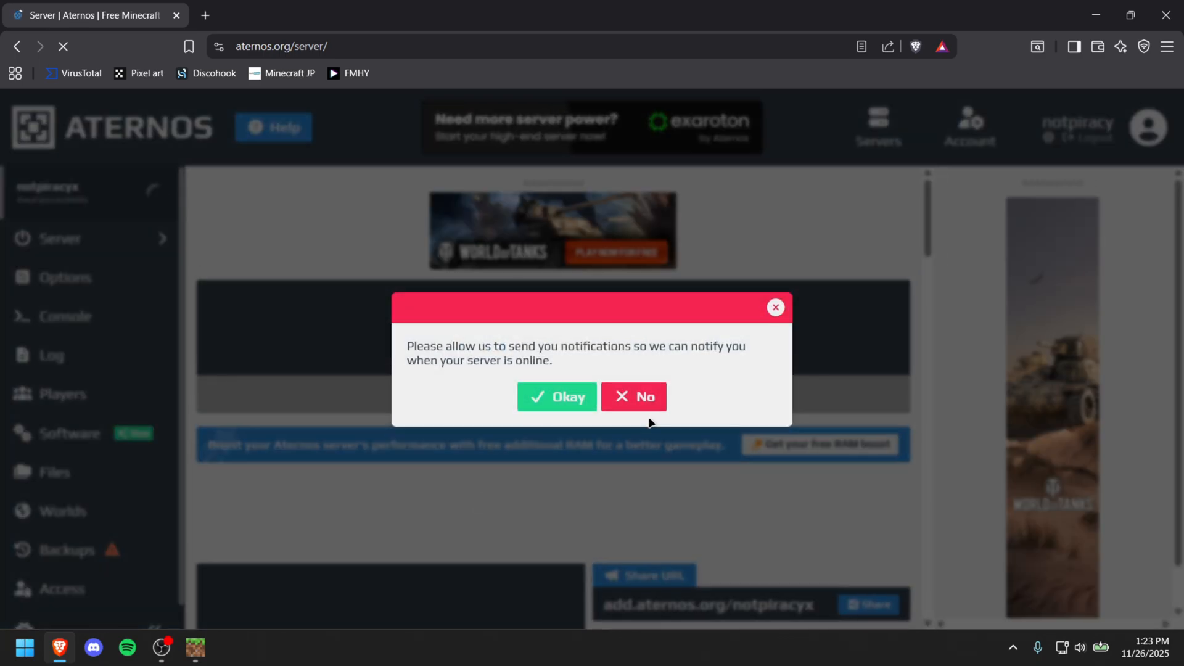
pyautogui.click(633, 395)
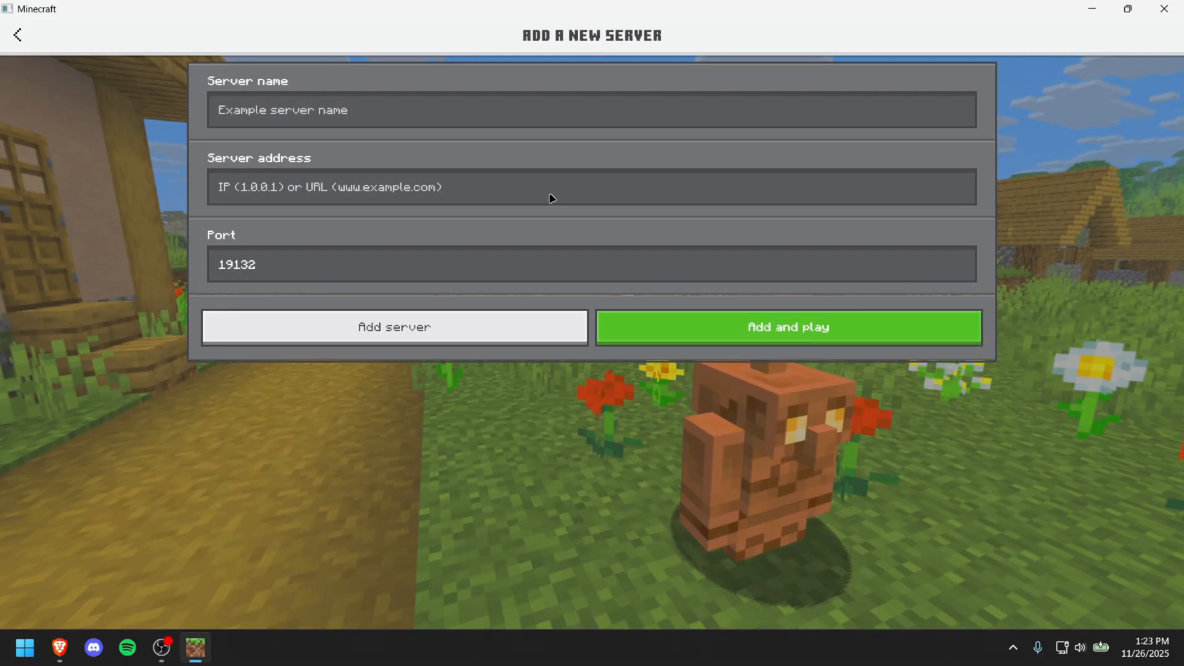
# Step: Add notpiracyx.aternos.me on port 37539 named 'x', join and download everything
pyautogui.write('notpiracyx.aternos.me')
pyautogui.write('37539')
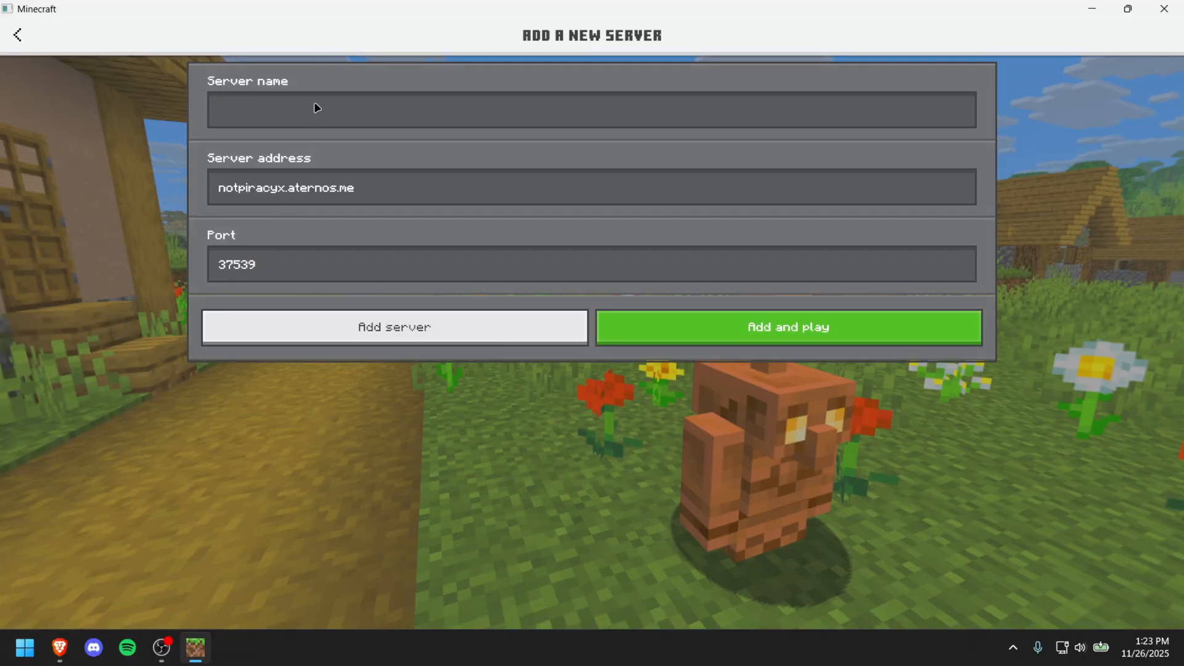
pyautogui.write('x')
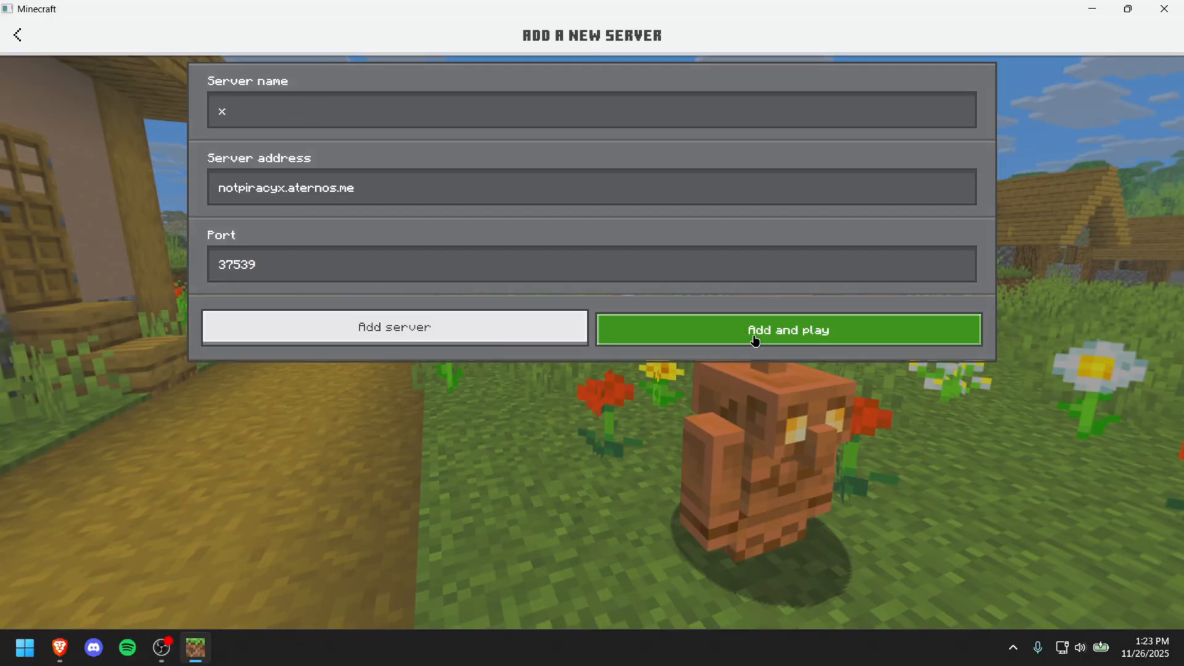
pyautogui.click(788, 329)
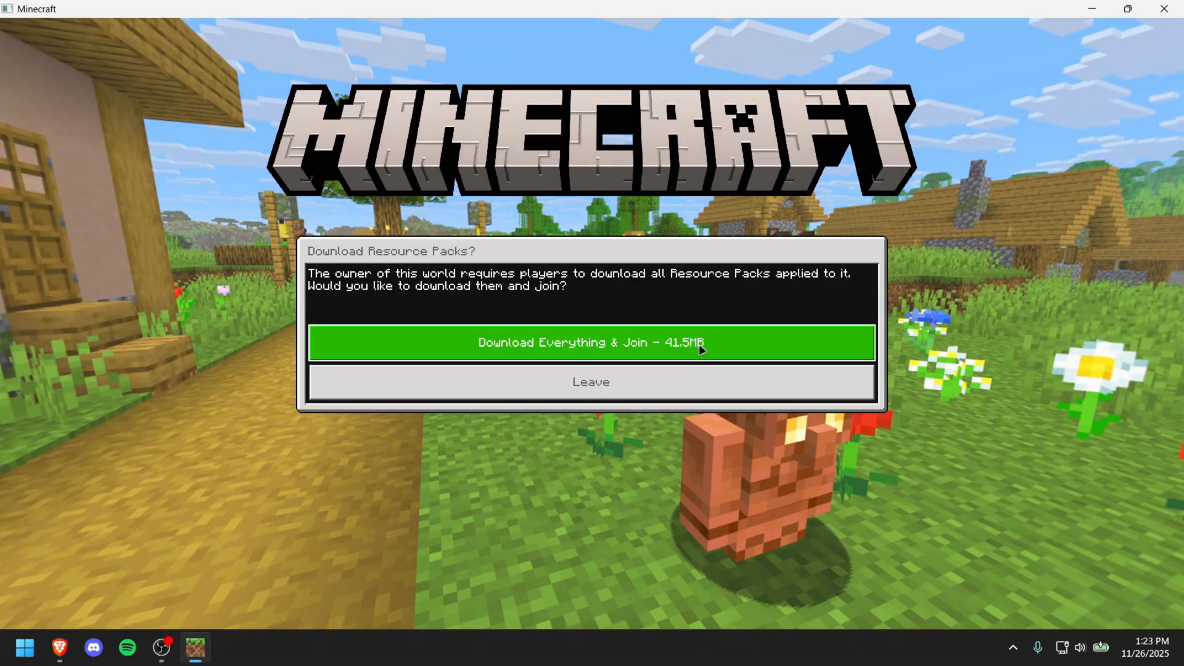
pyautogui.click(590, 342)
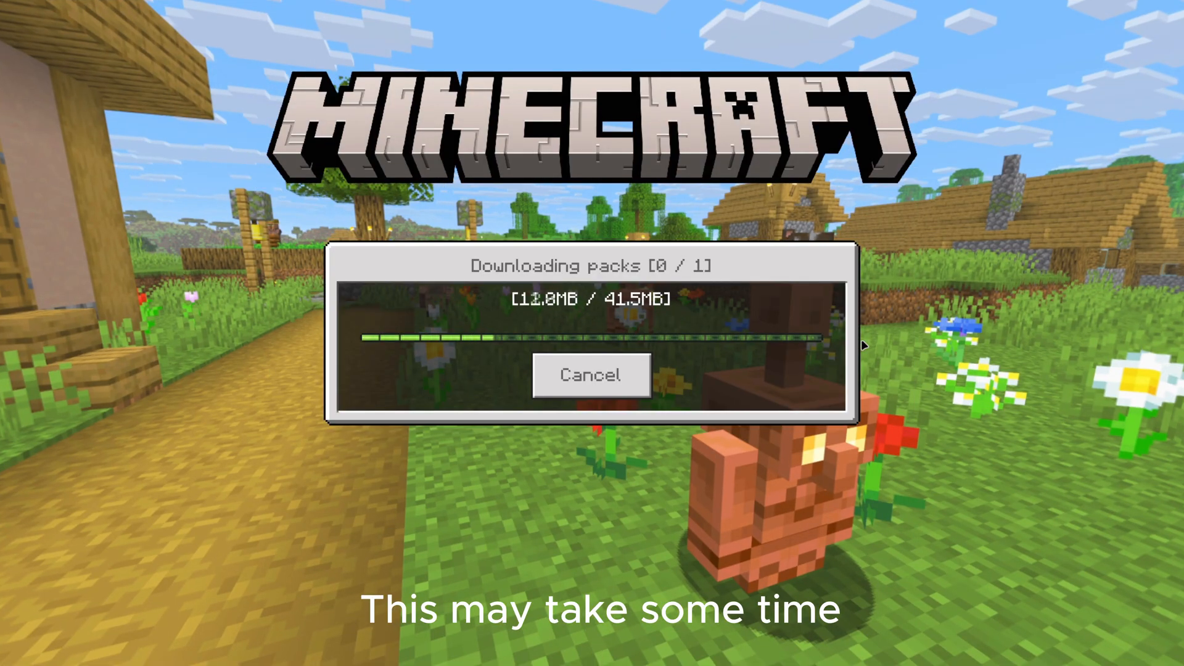